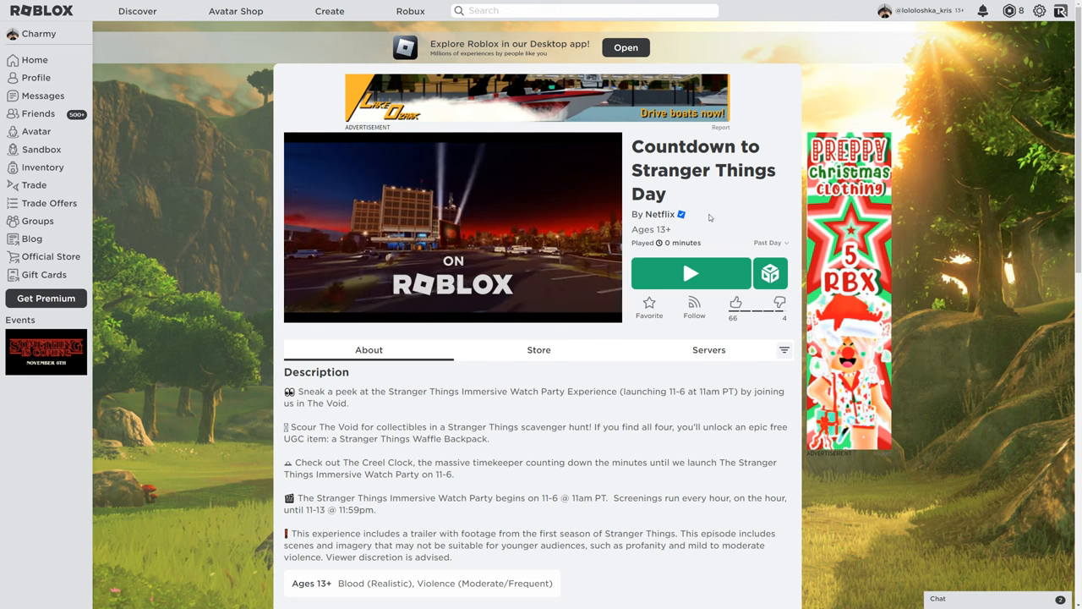
# Expand the Badges section with See More to list all Stranger Things badges.
pyautogui.click(453, 228)
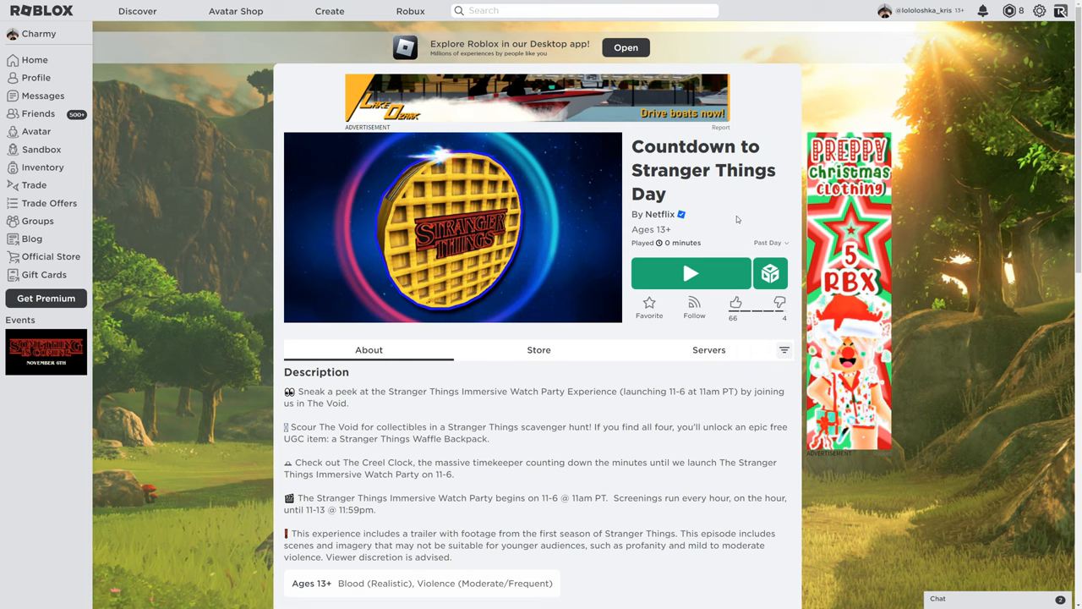
pyautogui.moveTo(630, 264)
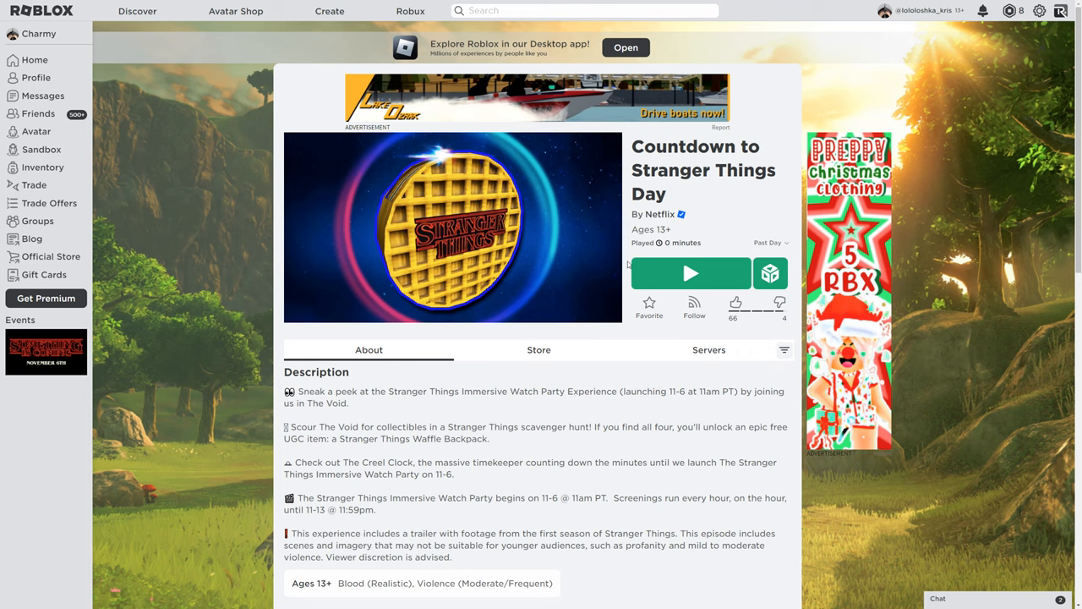
pyautogui.moveTo(795, 338)
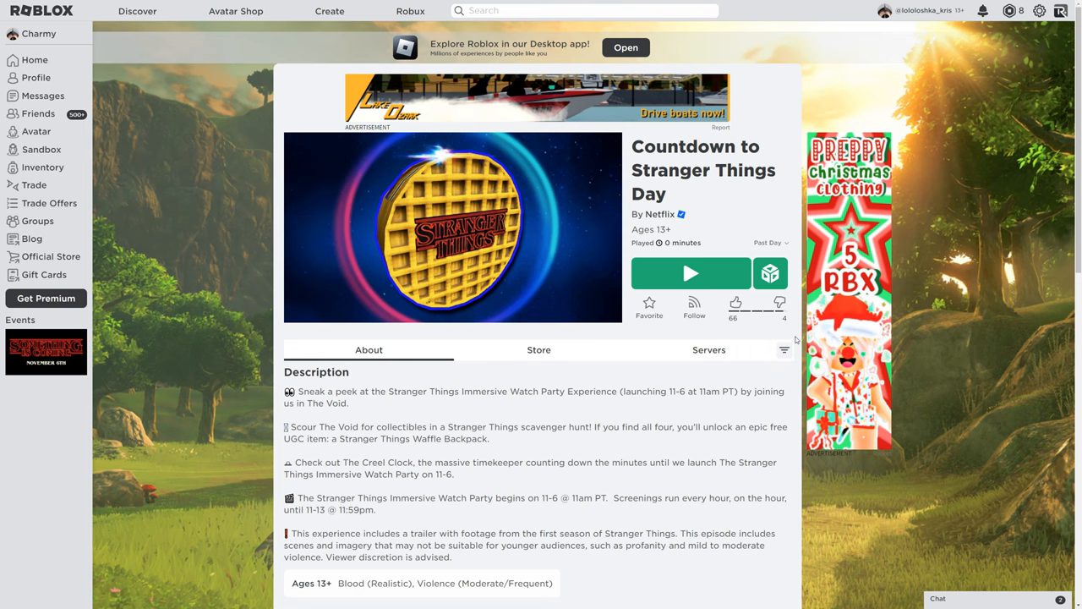
pyautogui.scroll(-3)
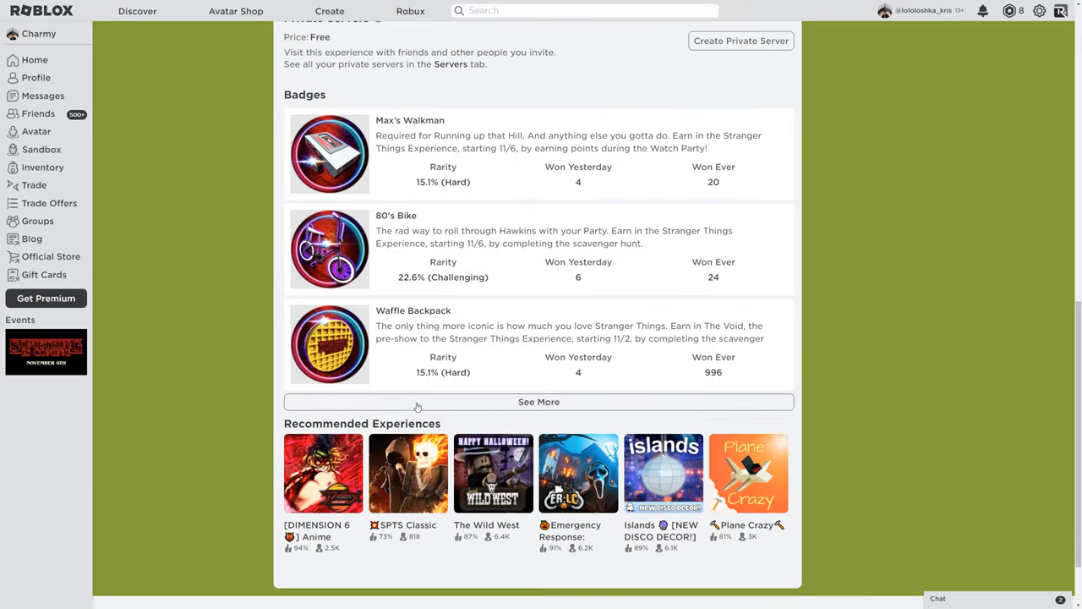
pyautogui.click(537, 402)
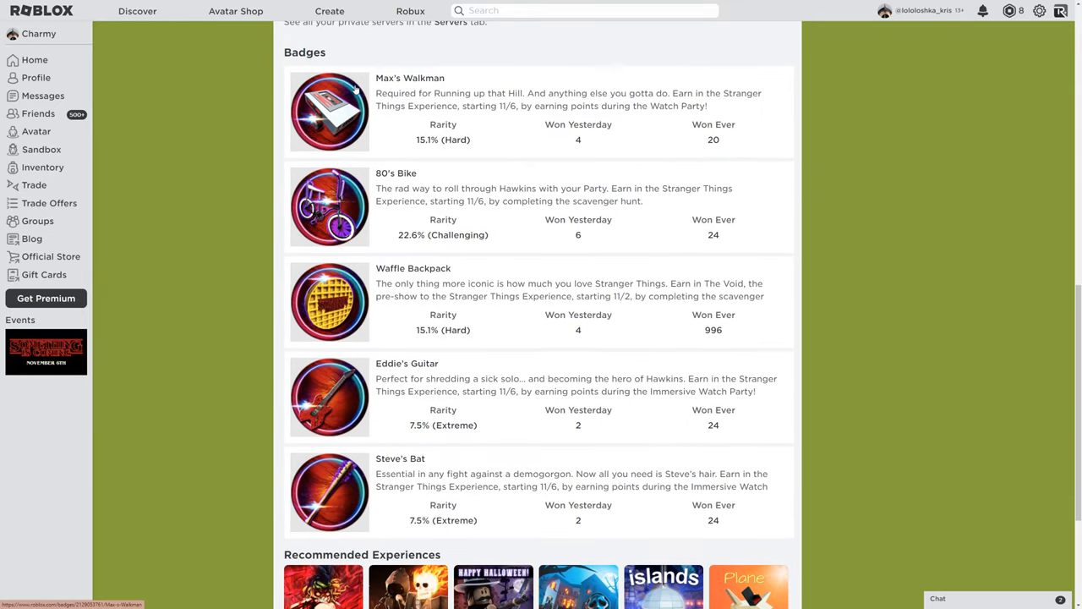
pyautogui.moveTo(420, 167)
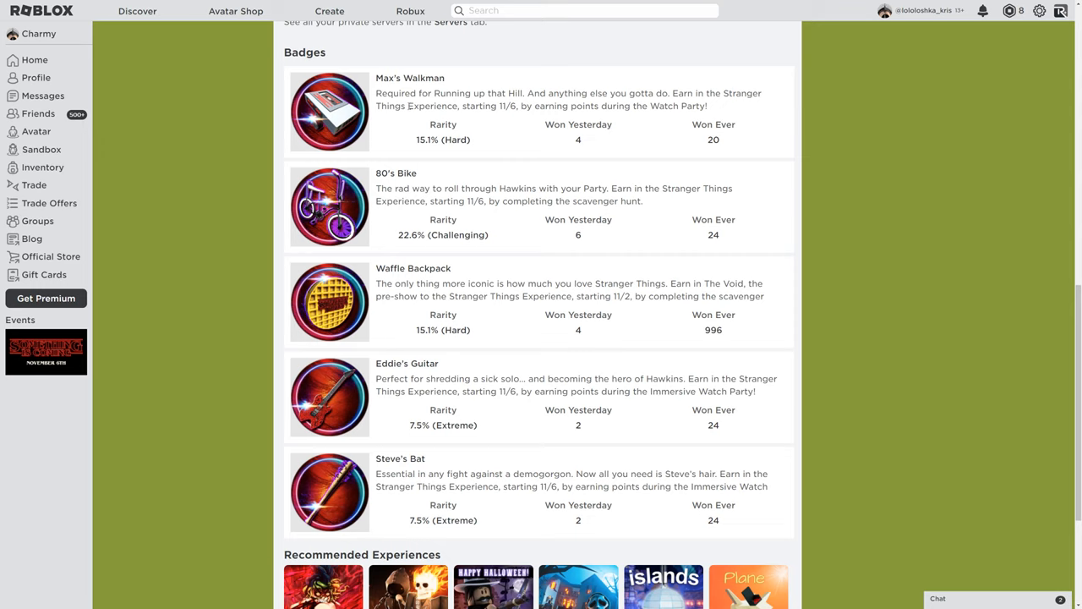
pyautogui.moveTo(389, 399)
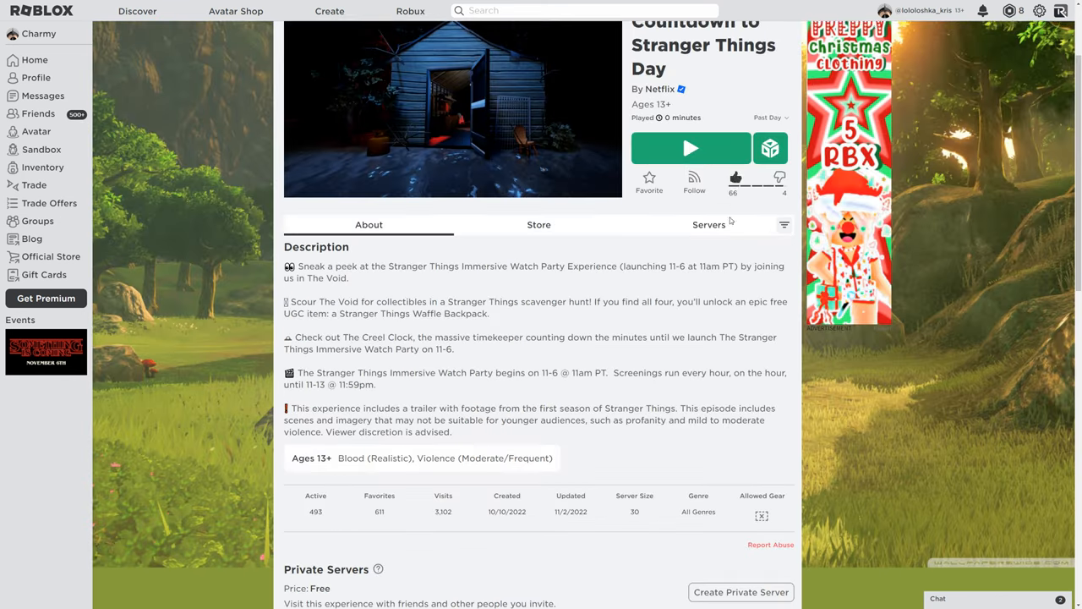
# Launch the Stranger Things experience with Play and dismiss the Download and Install popup.
pyautogui.click(690, 148)
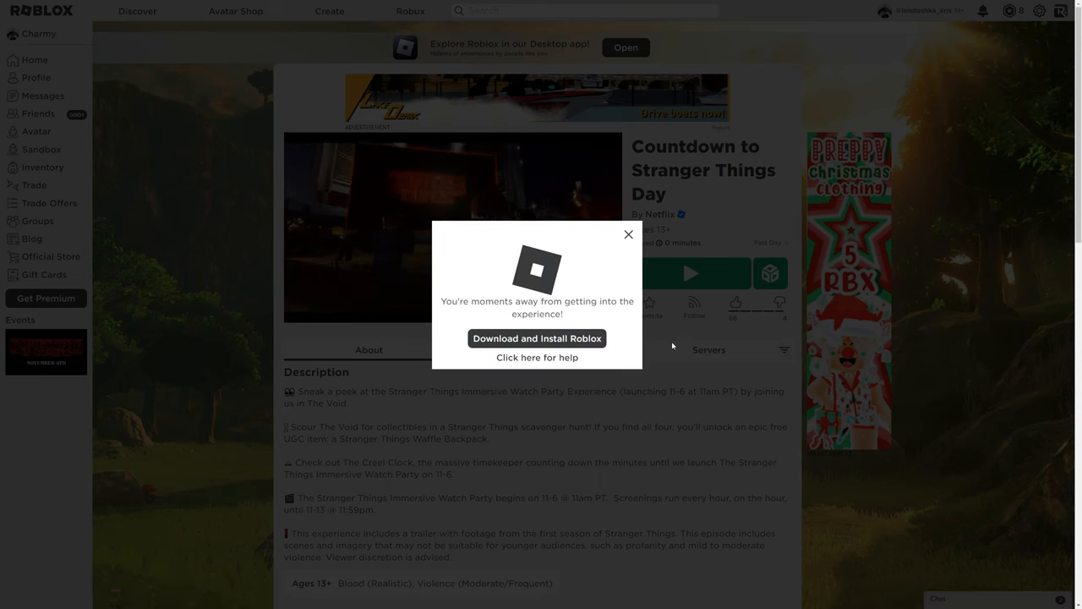
pyautogui.click(629, 234)
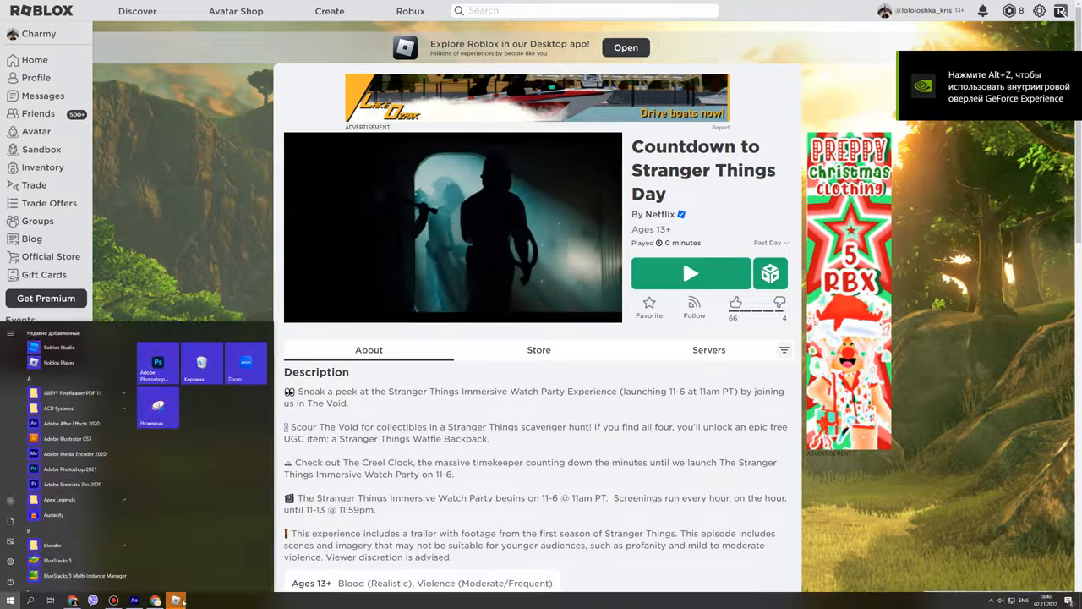
pyautogui.click(690, 274)
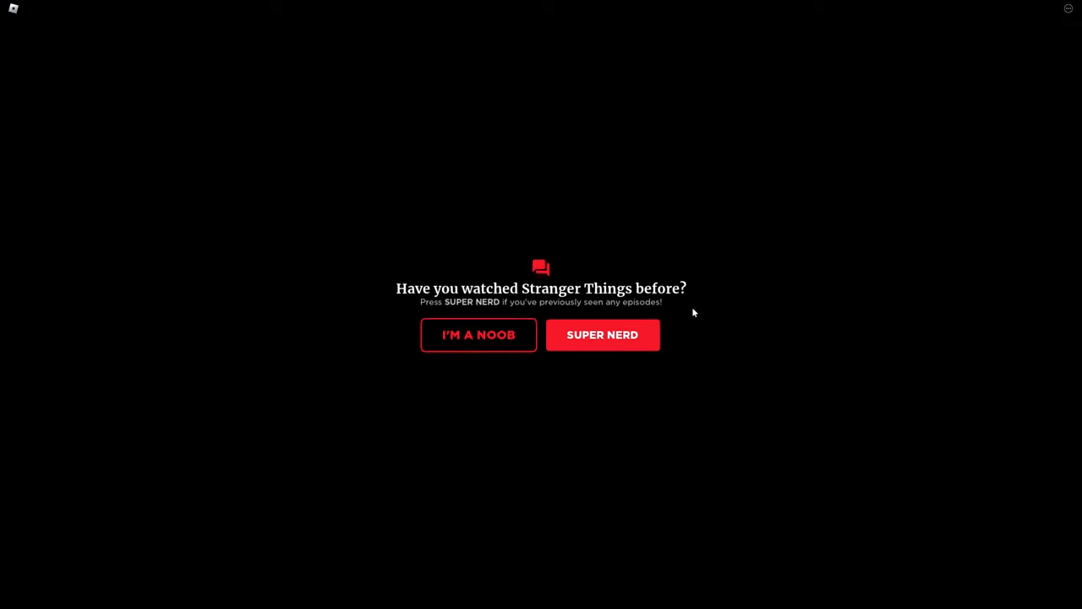
pyautogui.moveTo(579, 306)
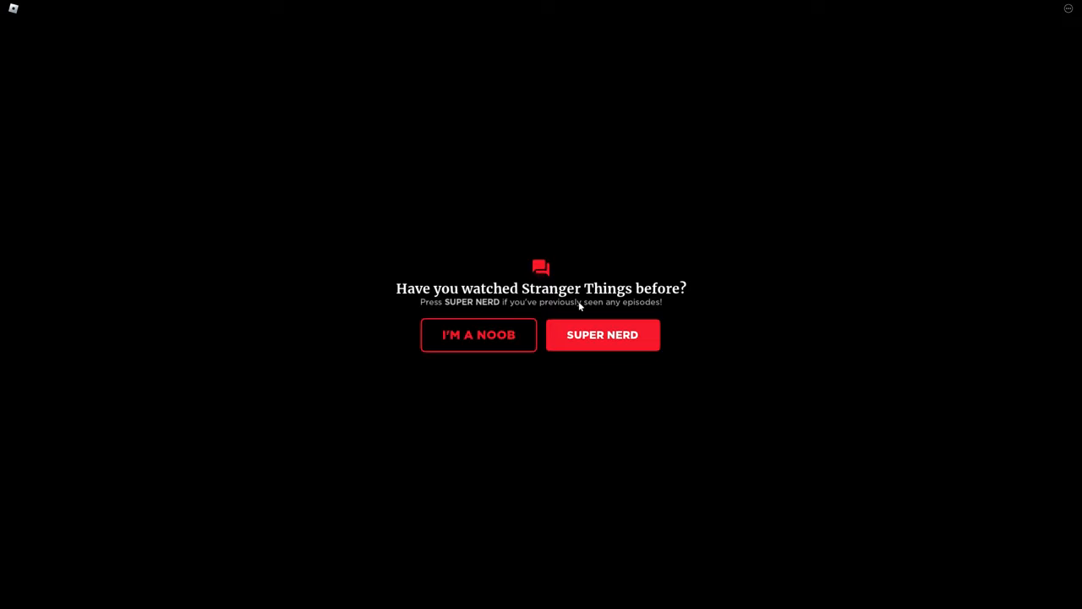
pyautogui.moveTo(663, 311)
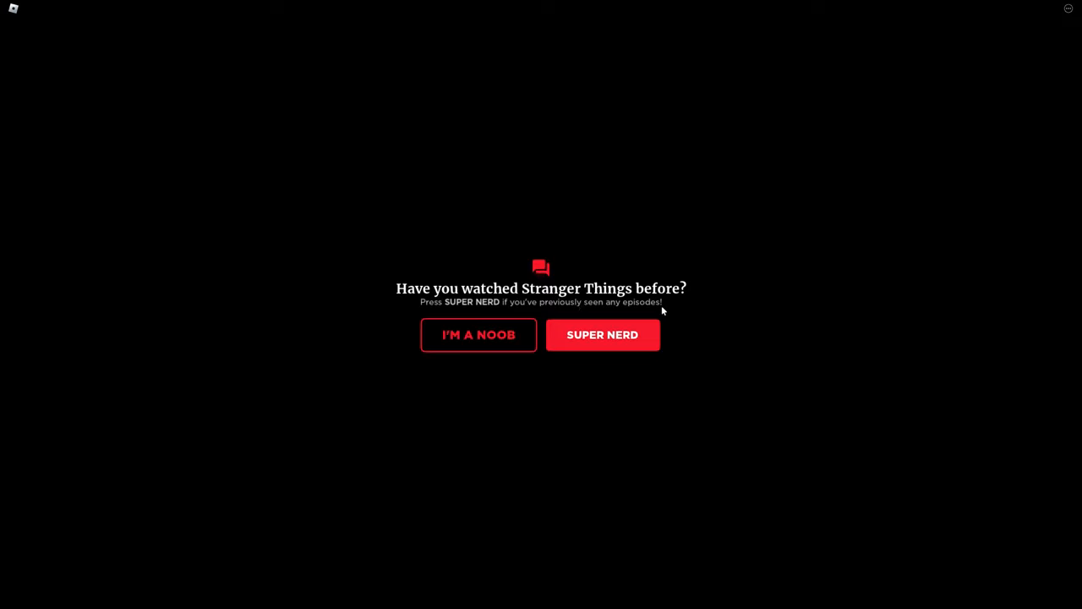
pyautogui.moveTo(625, 316)
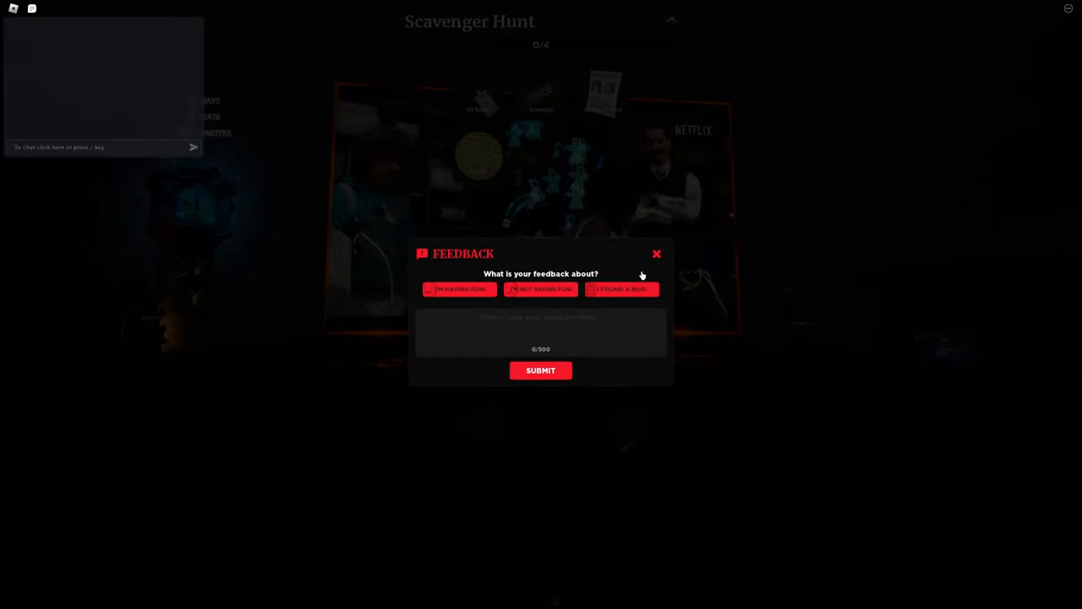
# Dismiss the Feedback window and walk into the living room with the alphabet lights wall.
pyautogui.click(656, 254)
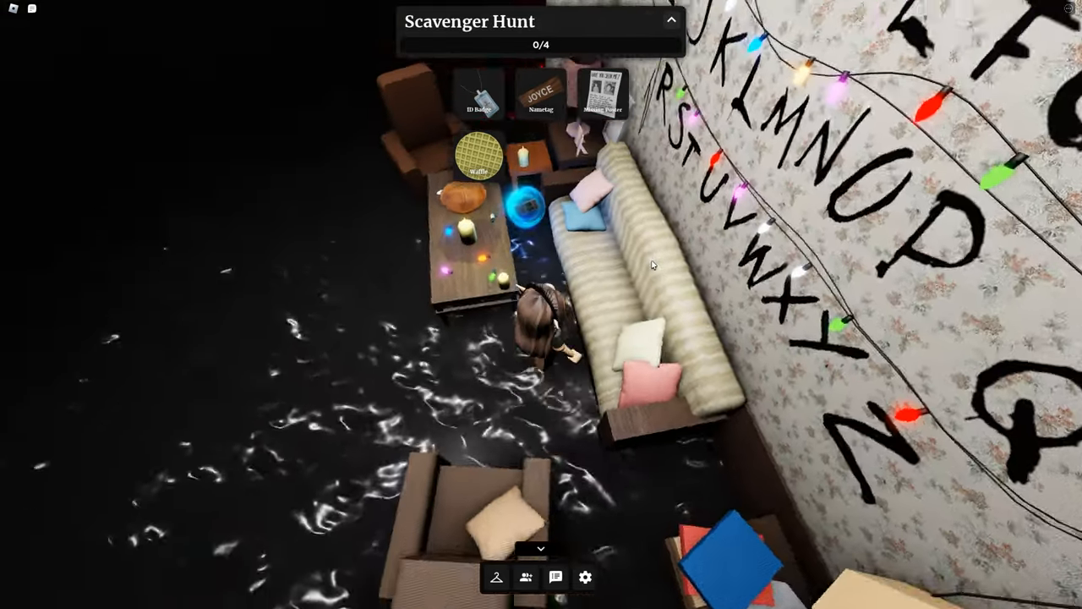
# Collect glowing scavenger hunt items around the room, bringing the tracker to 3/4.
pyautogui.click(604, 91)
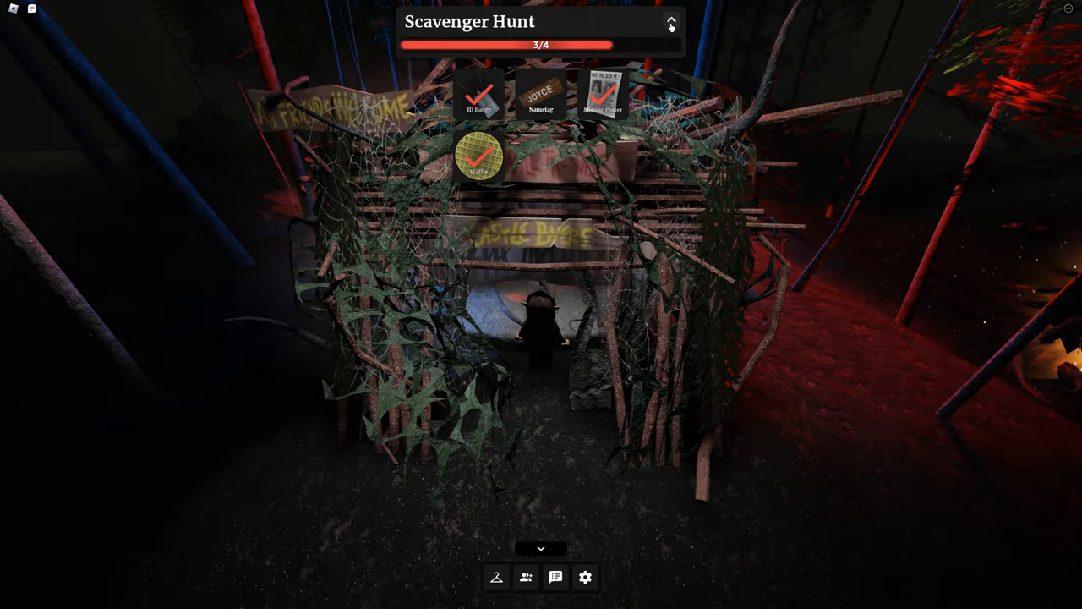
pyautogui.click(671, 21)
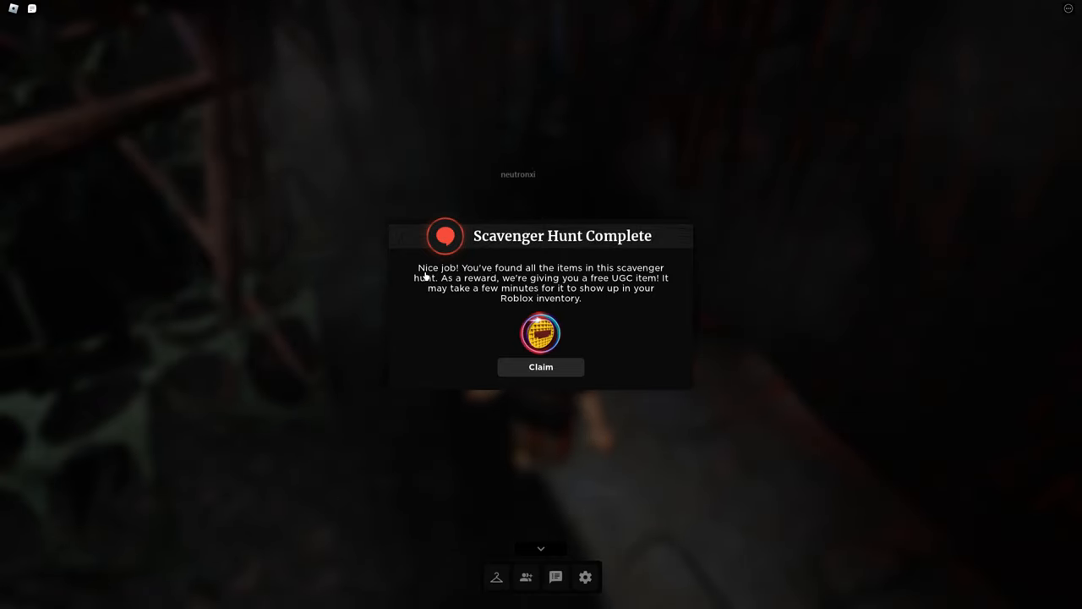
pyautogui.moveTo(748, 112)
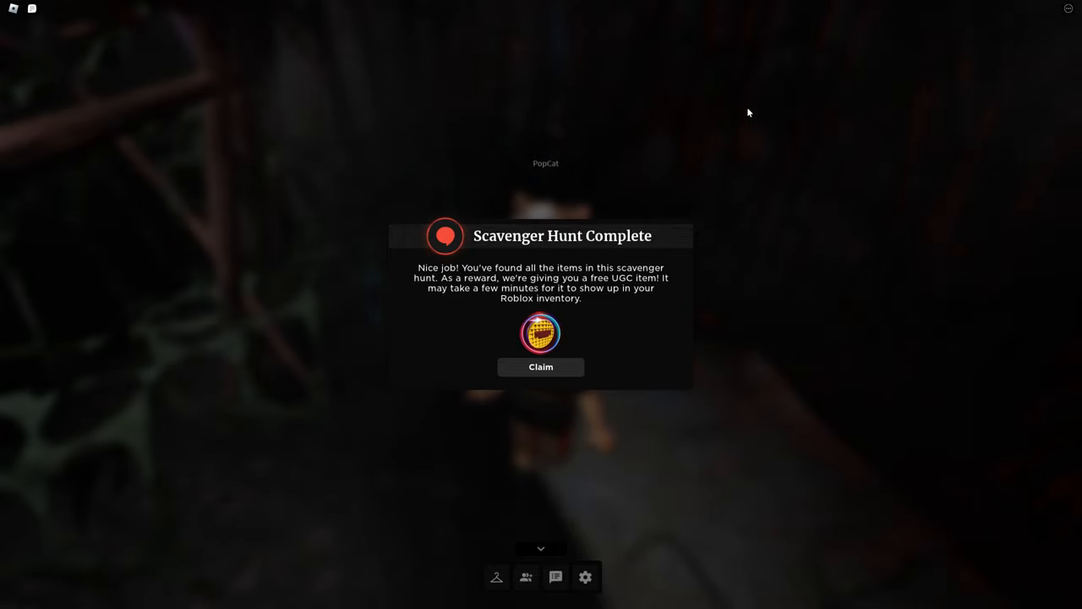
pyautogui.moveTo(578, 335)
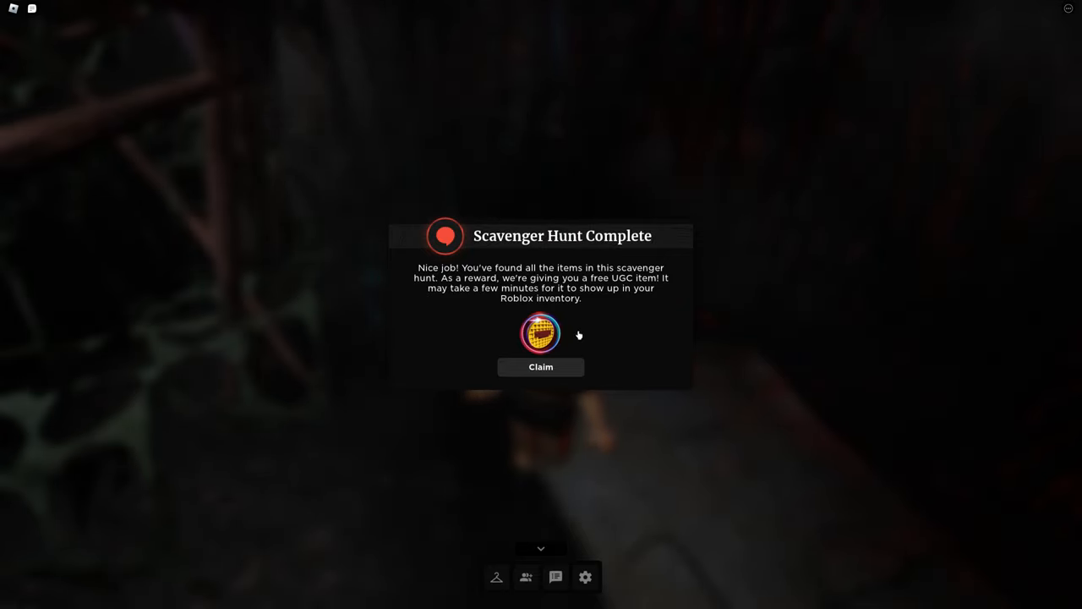
pyautogui.moveTo(576, 364)
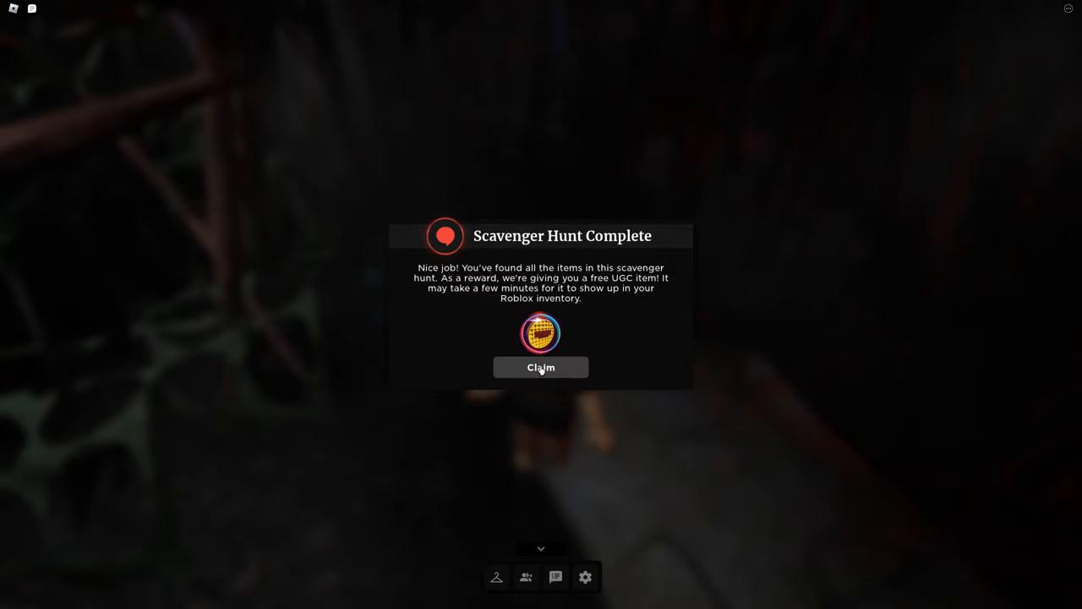
# Claim the free Waffle Backpack on the Scavenger Hunt Complete popup.
pyautogui.click(541, 367)
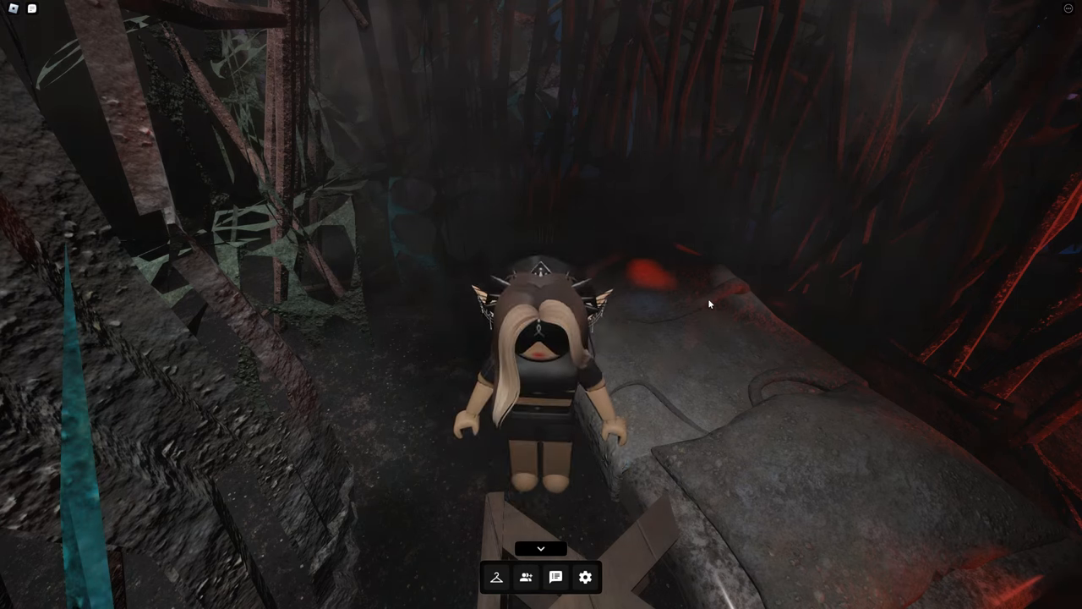
# Leave the game and go to the Avatar Editor showing the Waffle Backpack among recent items.
pyautogui.click(555, 576)
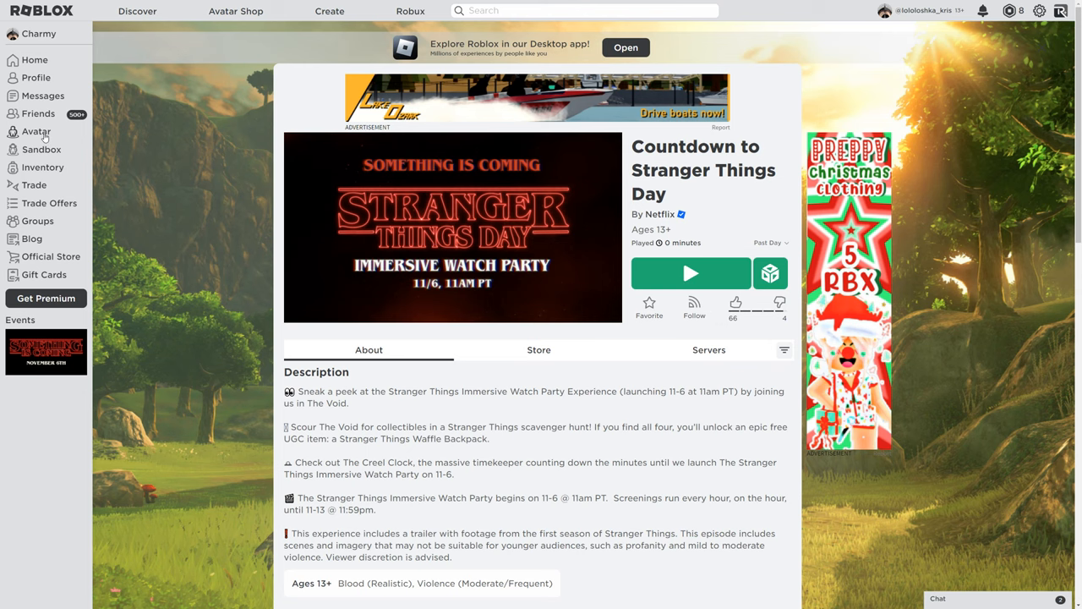
pyautogui.click(36, 132)
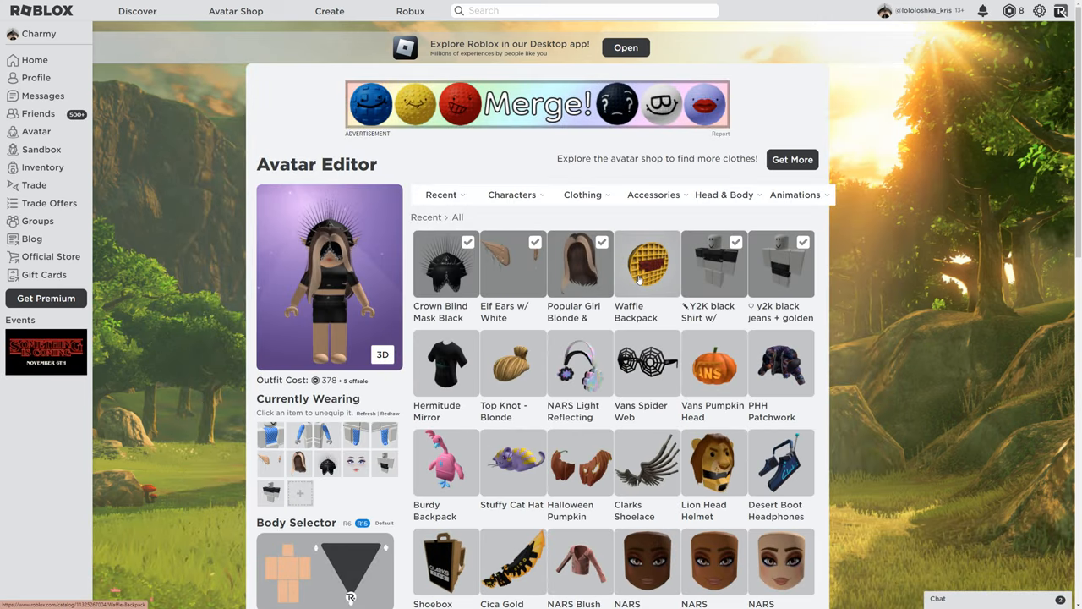
# On the Waffle Backpack item page, try it on the avatar in 3D, then take it off.
pyautogui.click(646, 264)
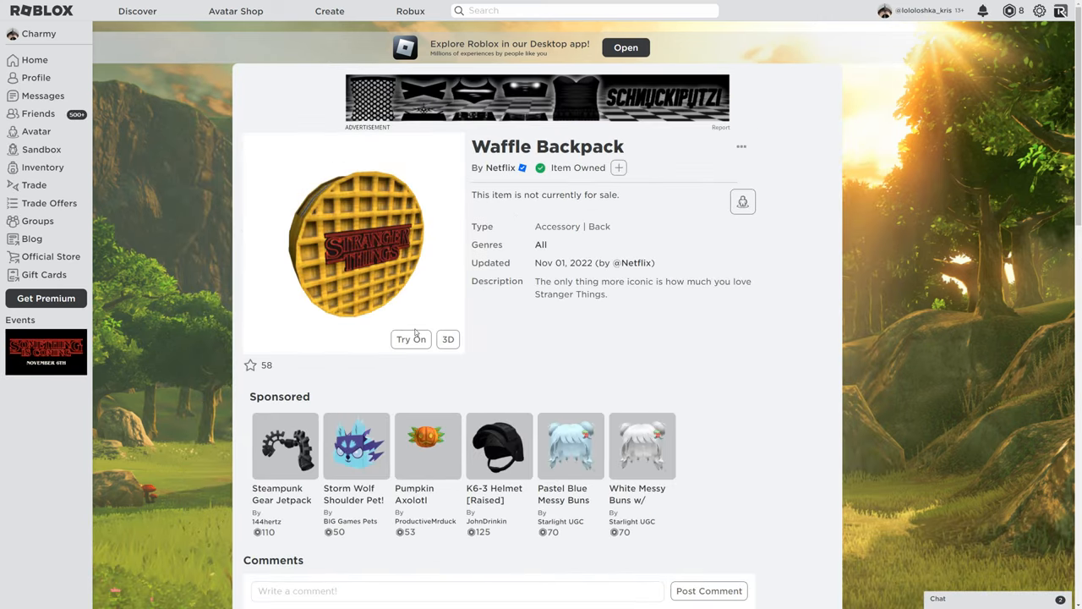
pyautogui.click(409, 338)
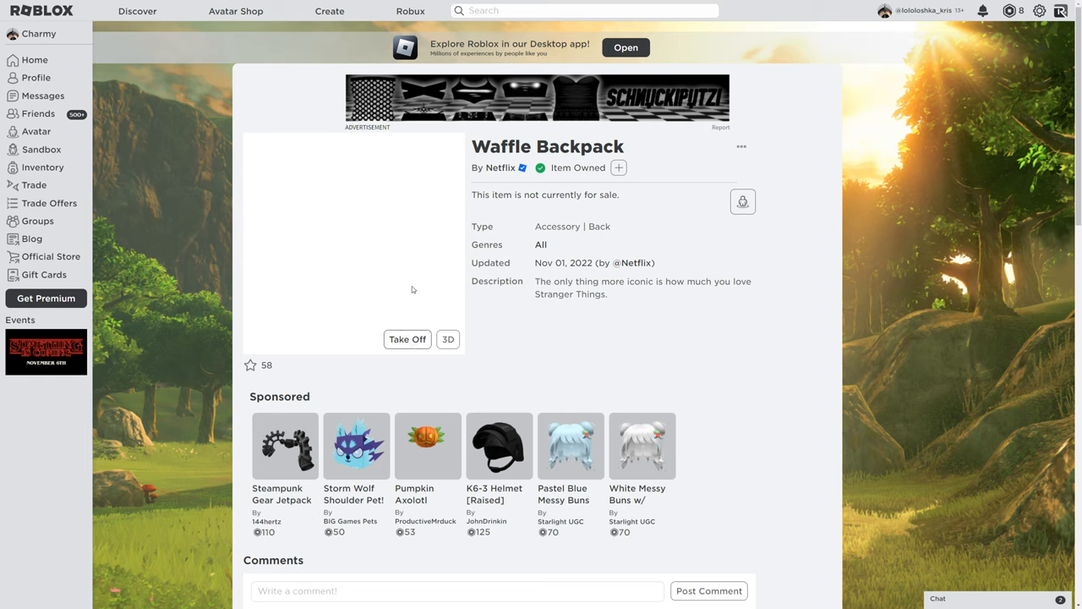
pyautogui.click(448, 339)
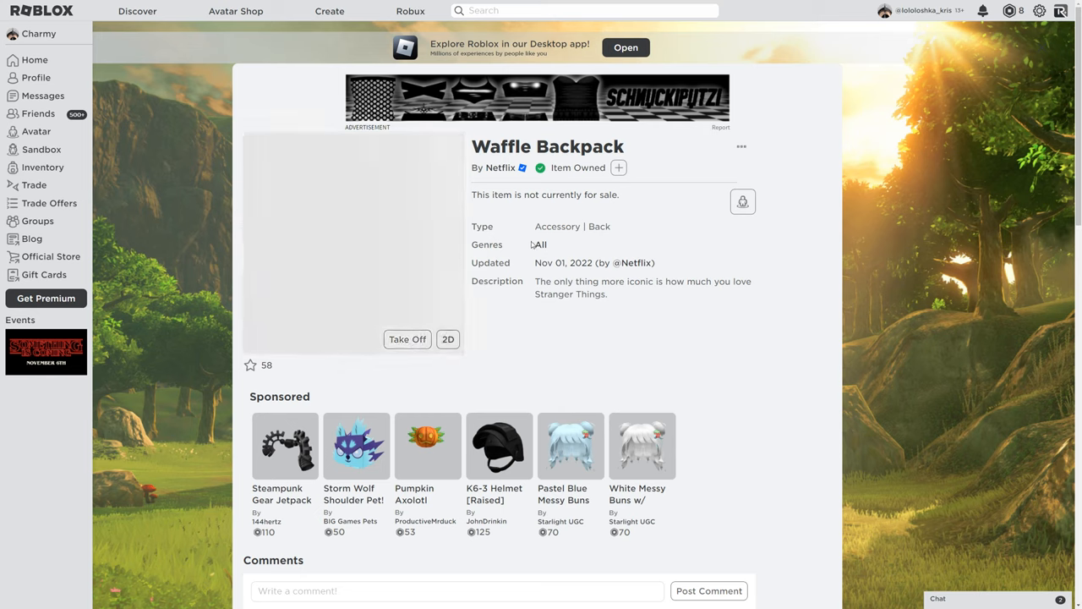
pyautogui.moveTo(392, 206)
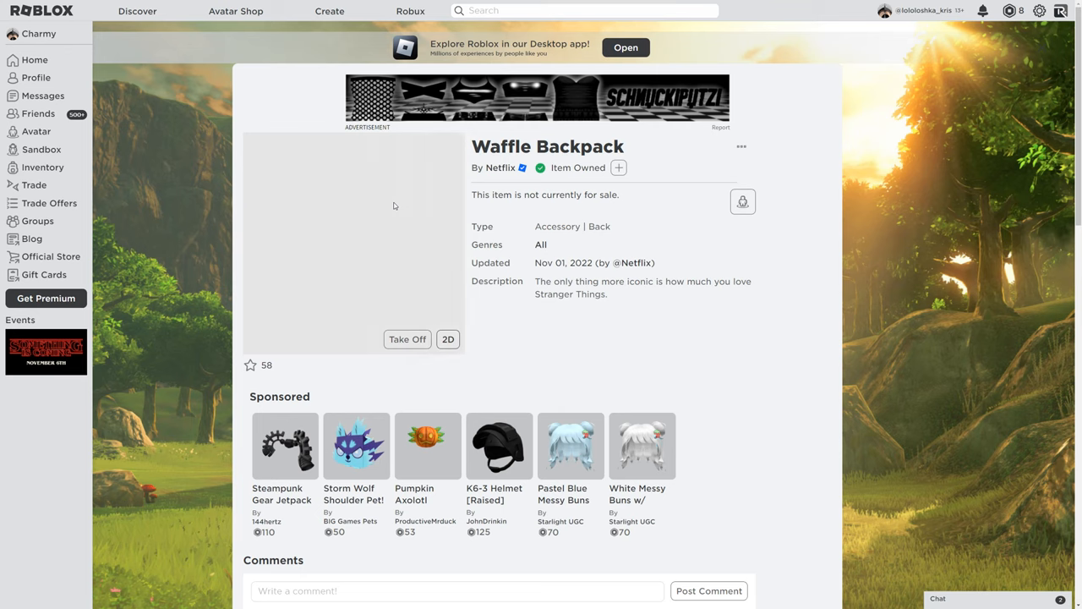
pyautogui.moveTo(418, 244)
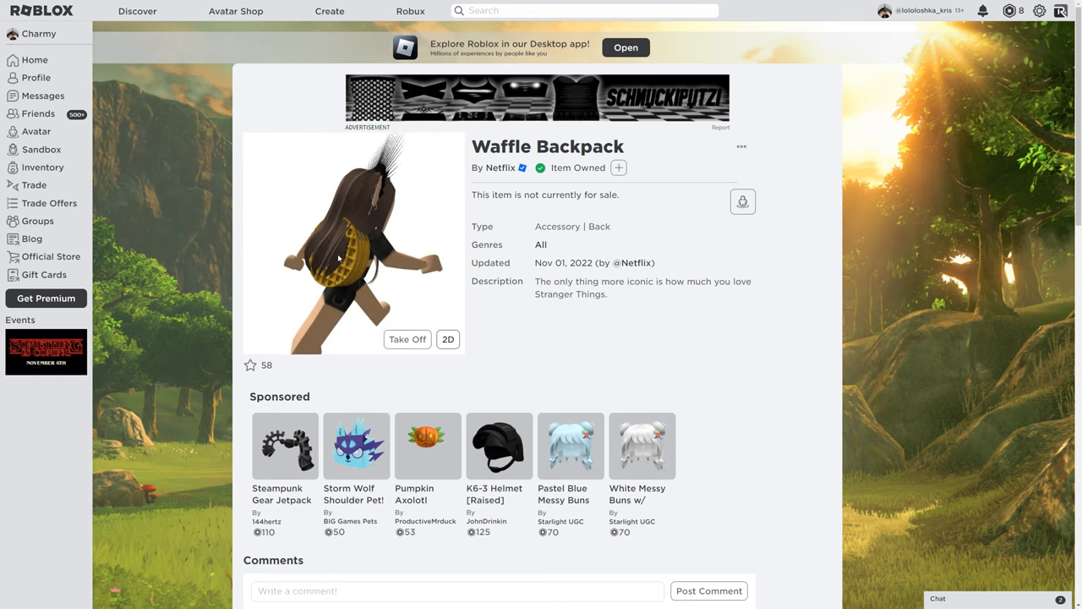
pyautogui.click(406, 338)
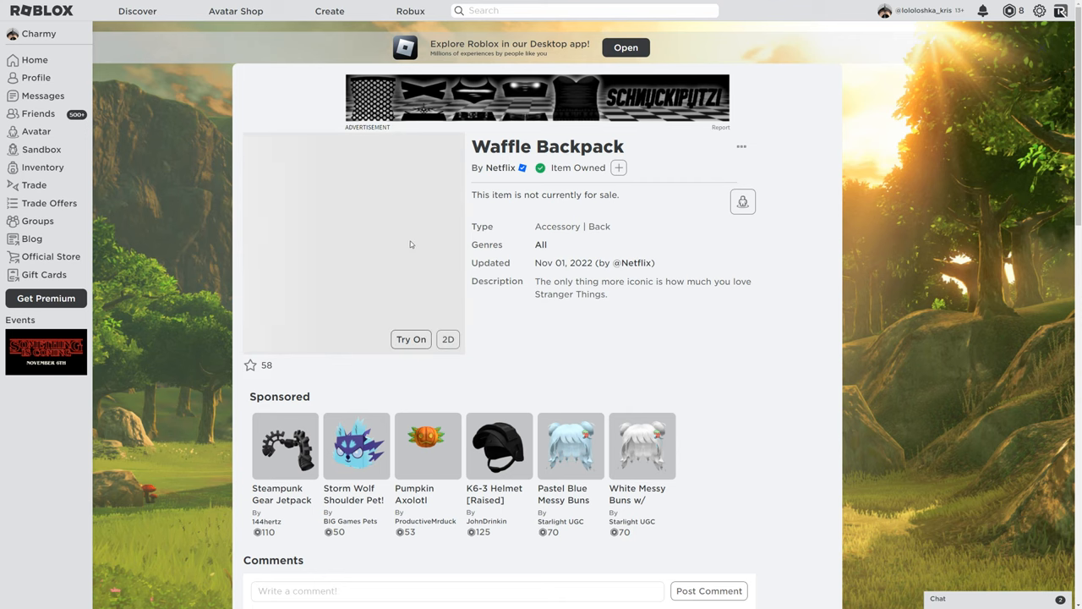